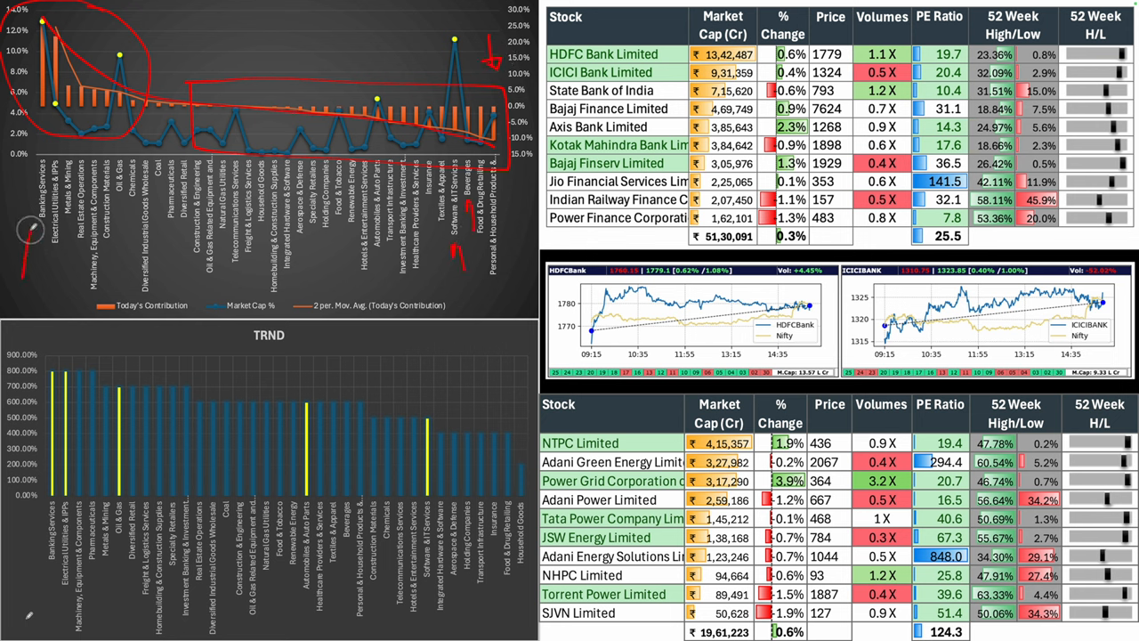
pyautogui.moveTo(53, 283)
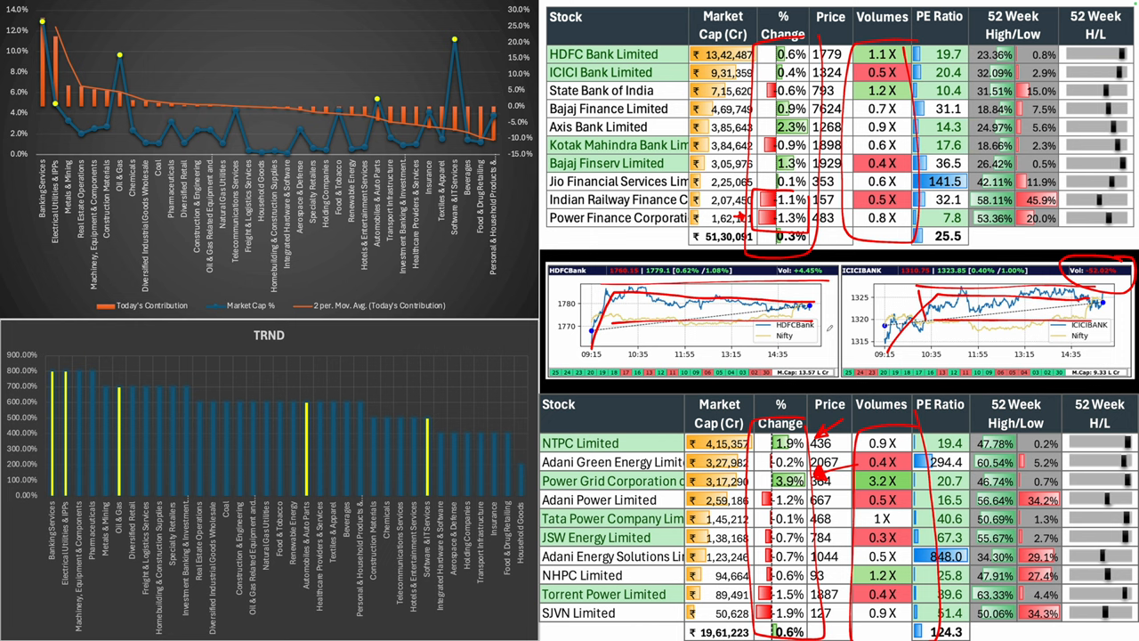
pyautogui.moveTo(877, 283)
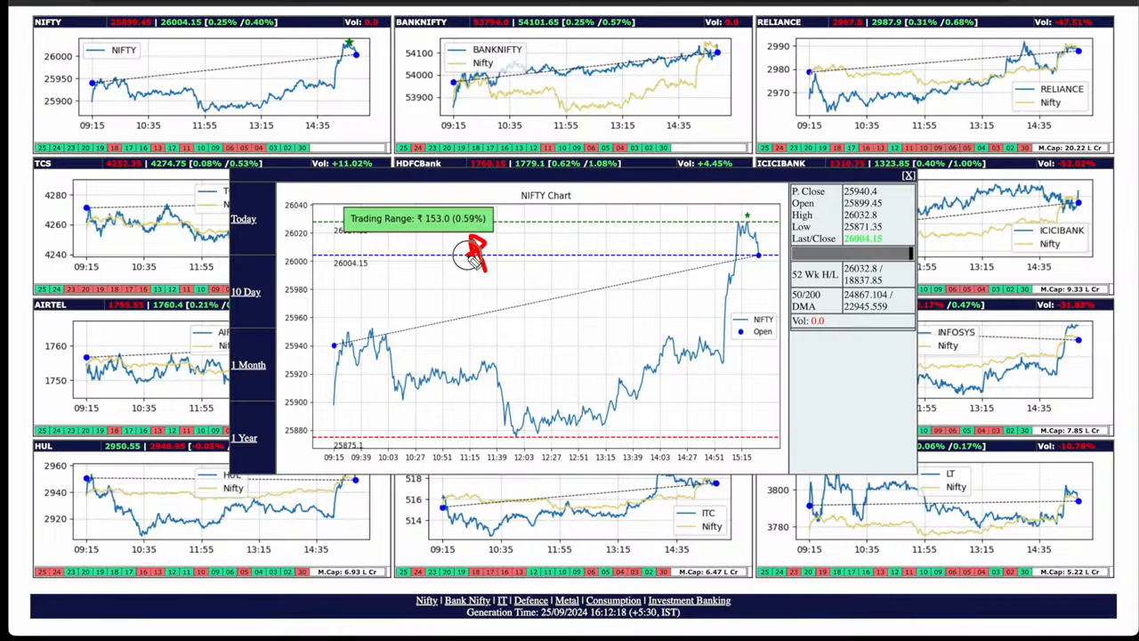
pyautogui.moveTo(338, 395)
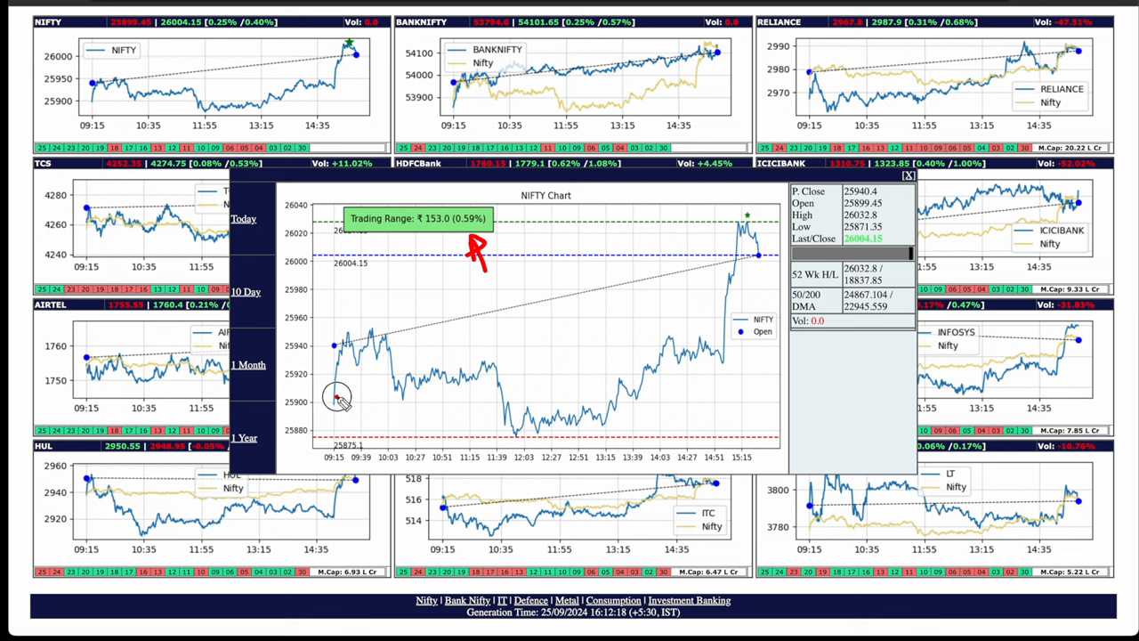
# Step: Trace NIFTY's morning swings and midday dip up to the late high near 26,030, circling it
pyautogui.moveTo(336, 396); pyautogui.dragTo(601, 423)
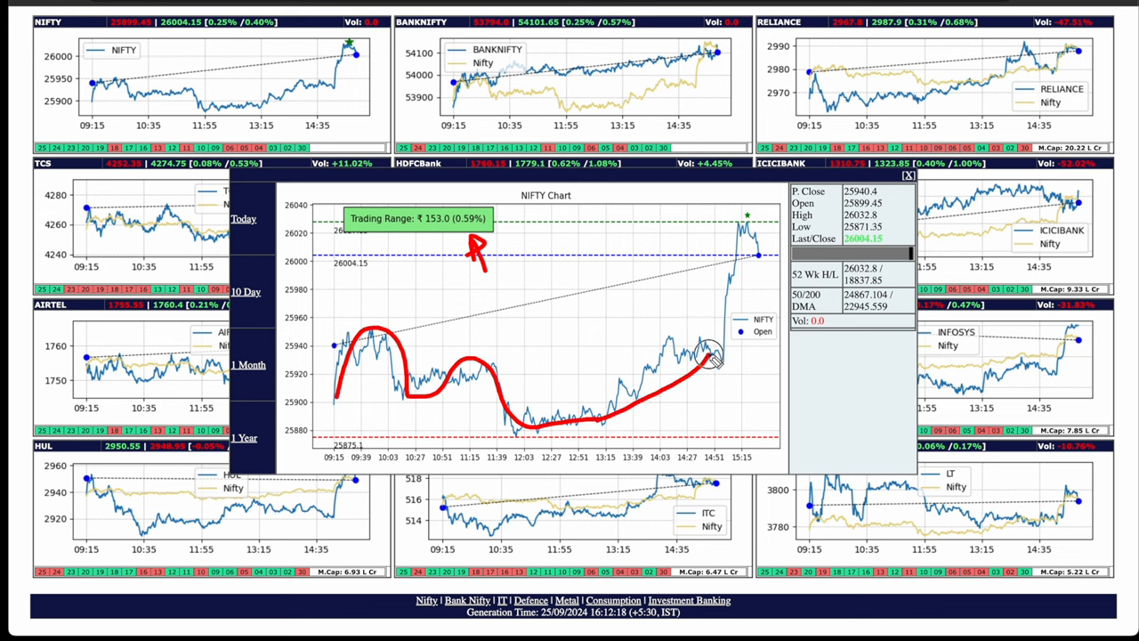
pyautogui.moveTo(707, 356); pyautogui.dragTo(747, 225)
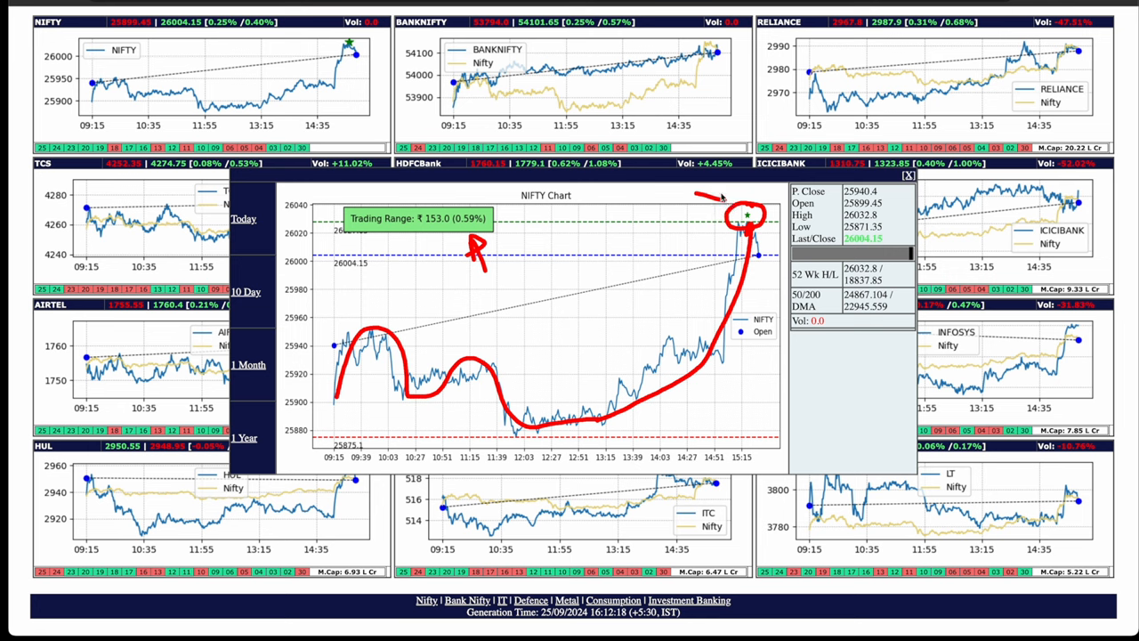
pyautogui.moveTo(719, 195)
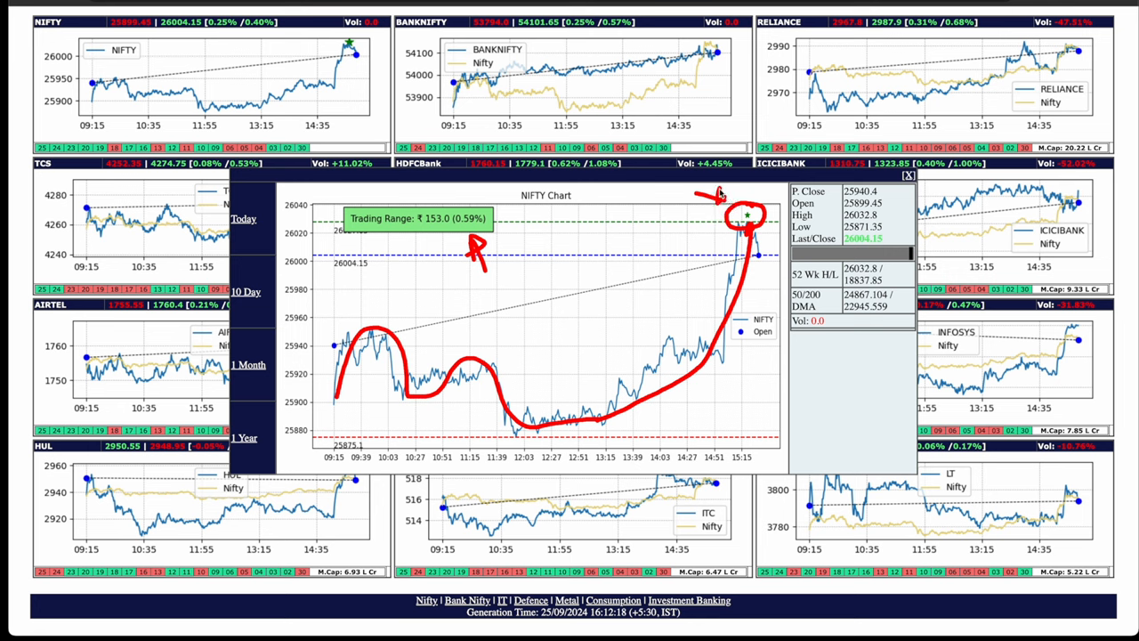
pyautogui.moveTo(848, 341)
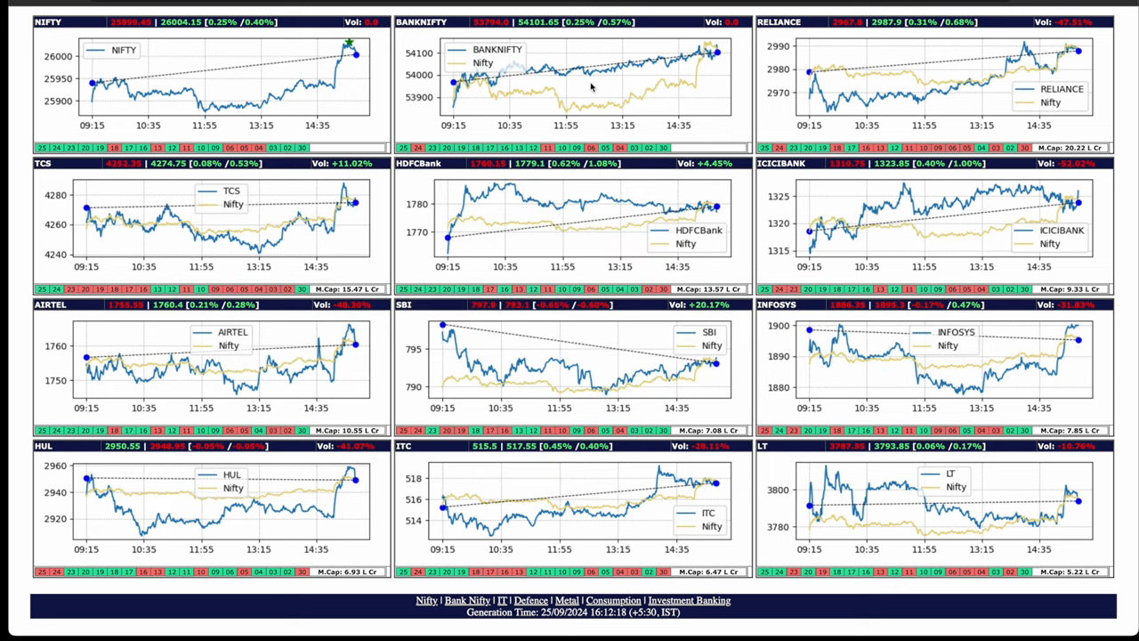
# Step: Enlarge the BANKNIFTY chart and draw an arrow along its sharp post-open rise
pyautogui.click(583, 80)
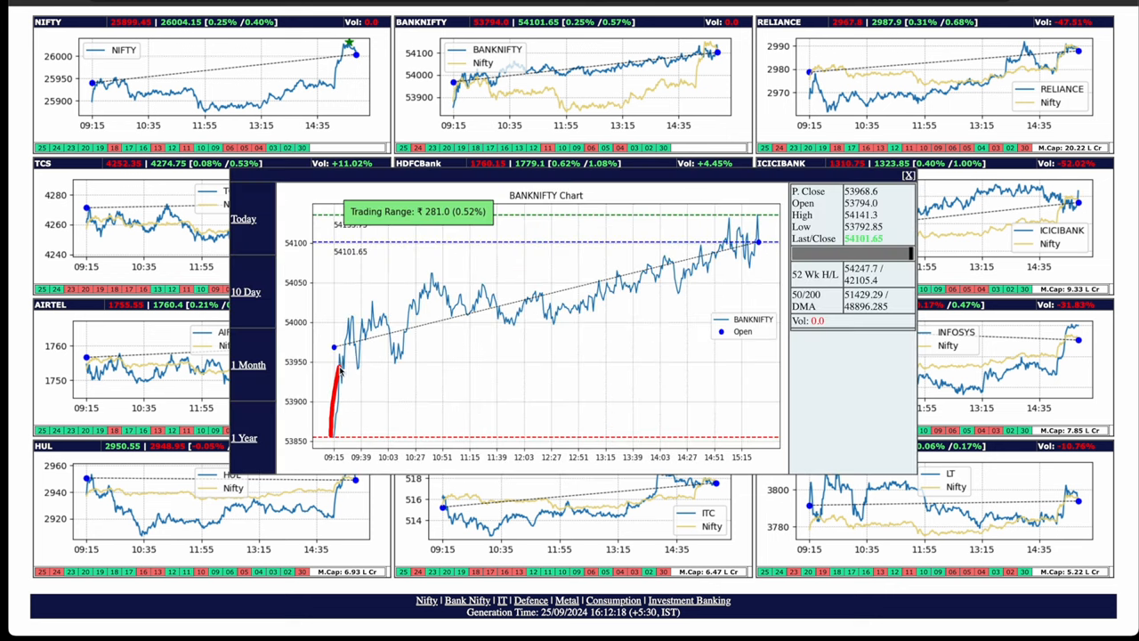
pyautogui.moveTo(338, 369); pyautogui.dragTo(743, 245)
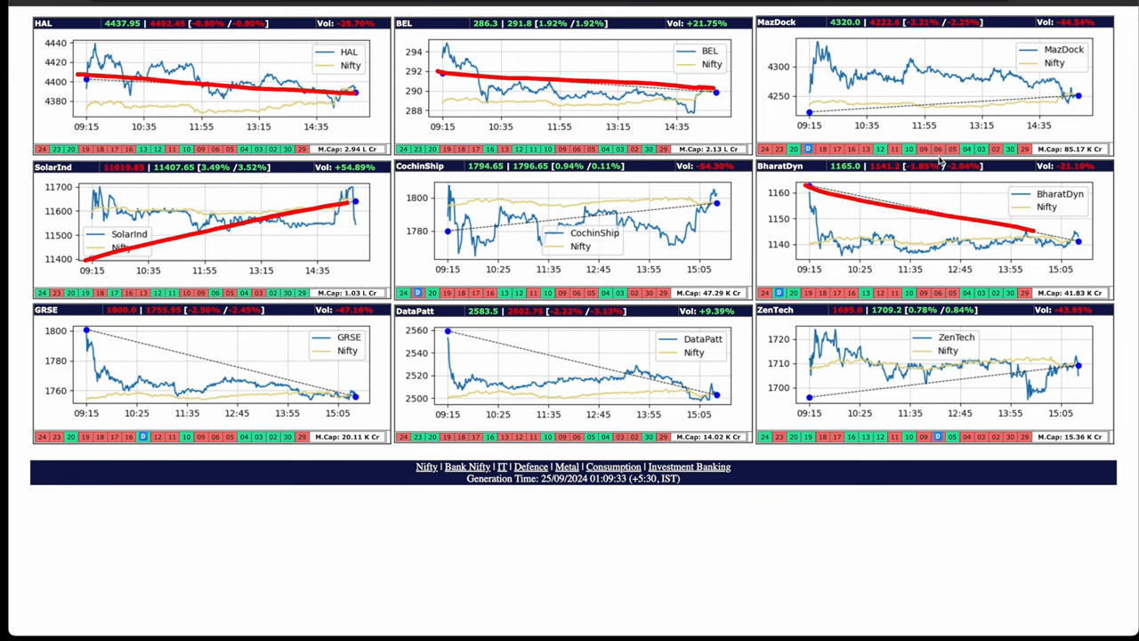
# Step: Draw a defence chart trend line, then underline Hindalco's flat range after its morning high
pyautogui.moveTo(84, 331); pyautogui.dragTo(354, 418)
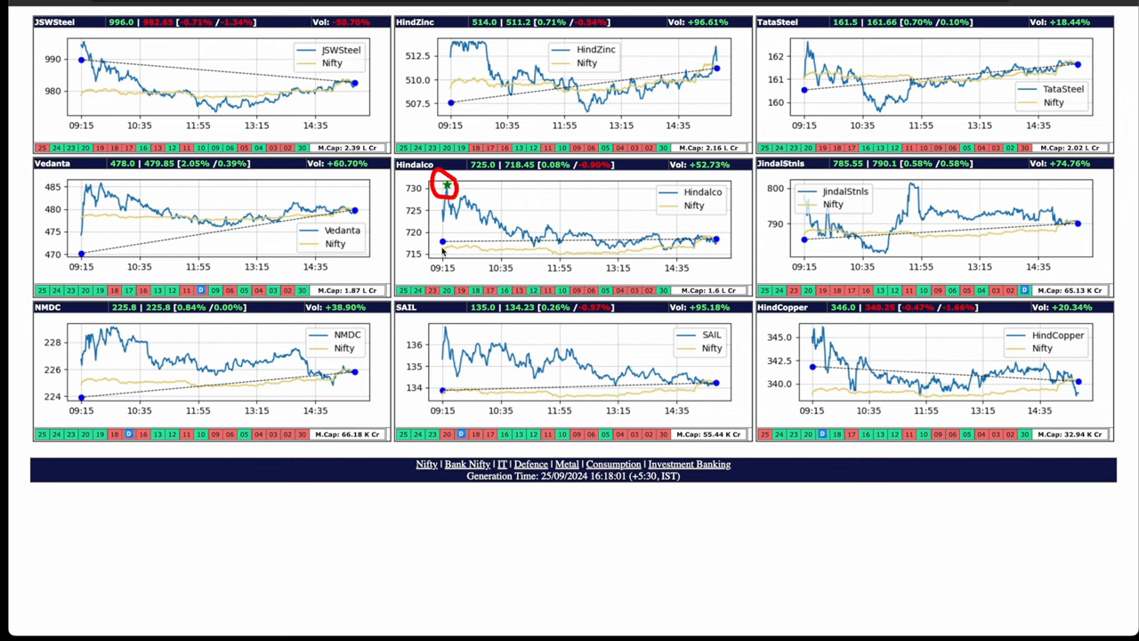
pyautogui.moveTo(442, 242); pyautogui.dragTo(712, 242)
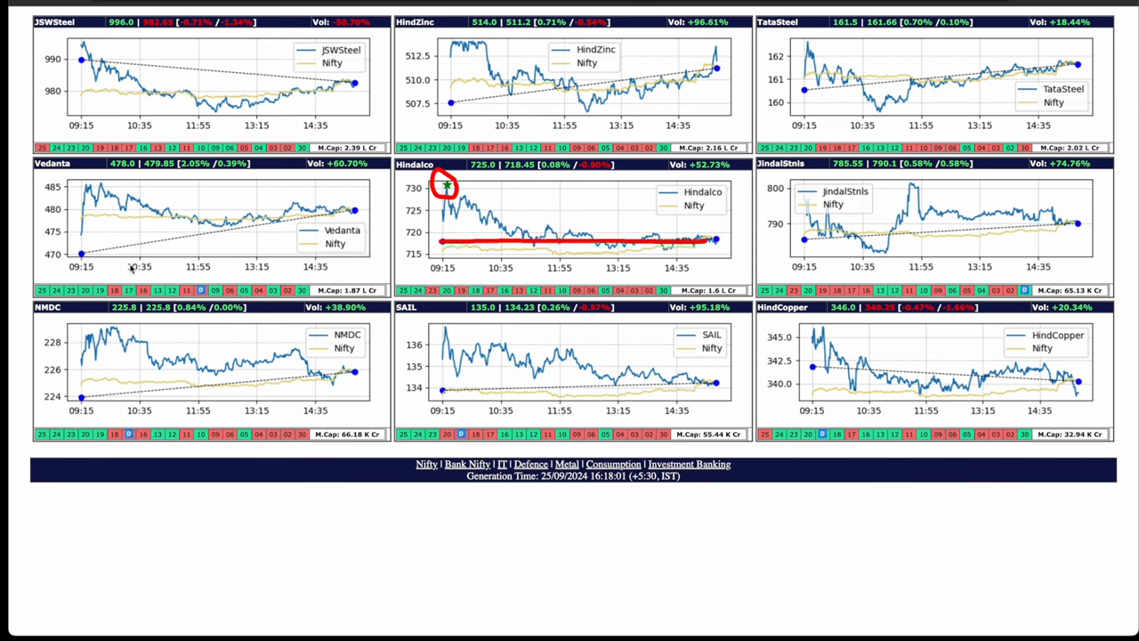
pyautogui.moveTo(80, 263); pyautogui.dragTo(360, 209)
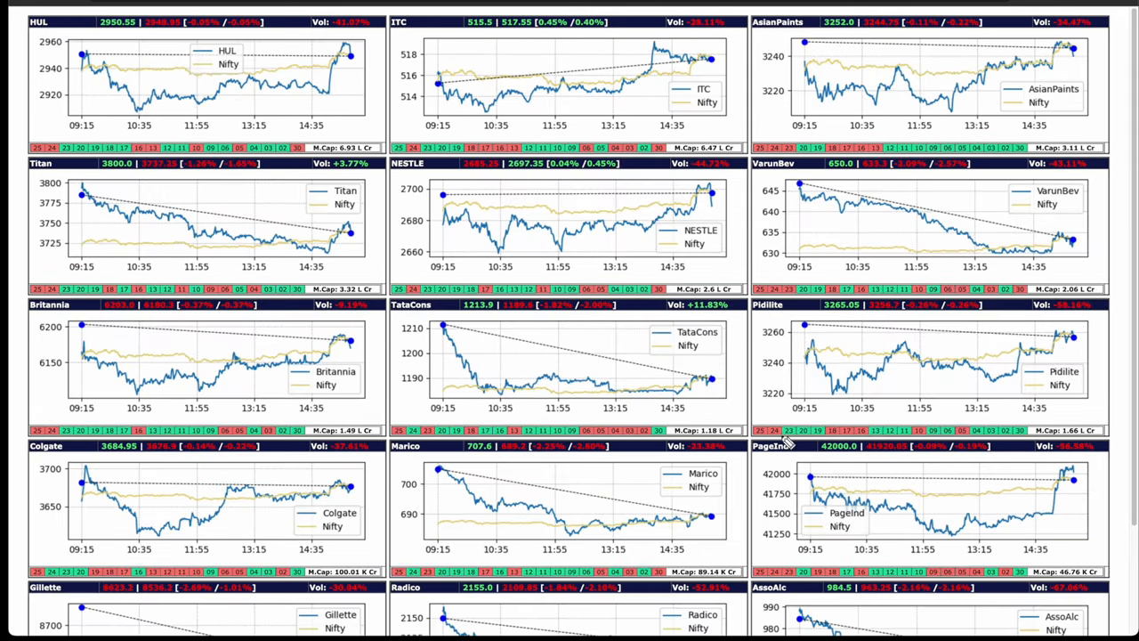
pyautogui.moveTo(458, 89)
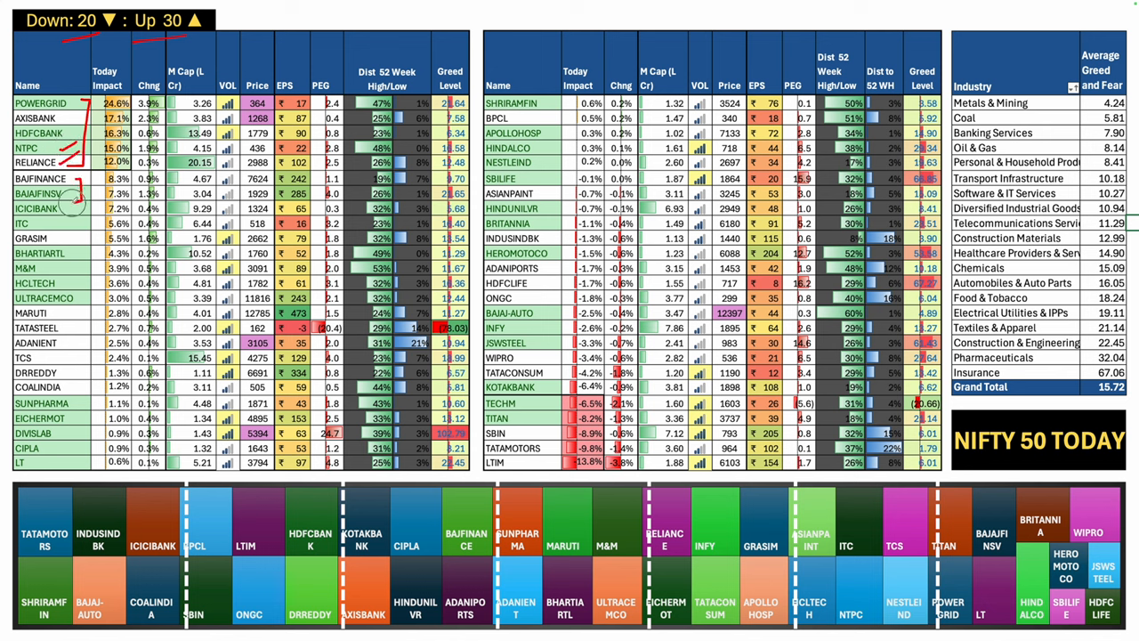
pyautogui.moveTo(541, 465)
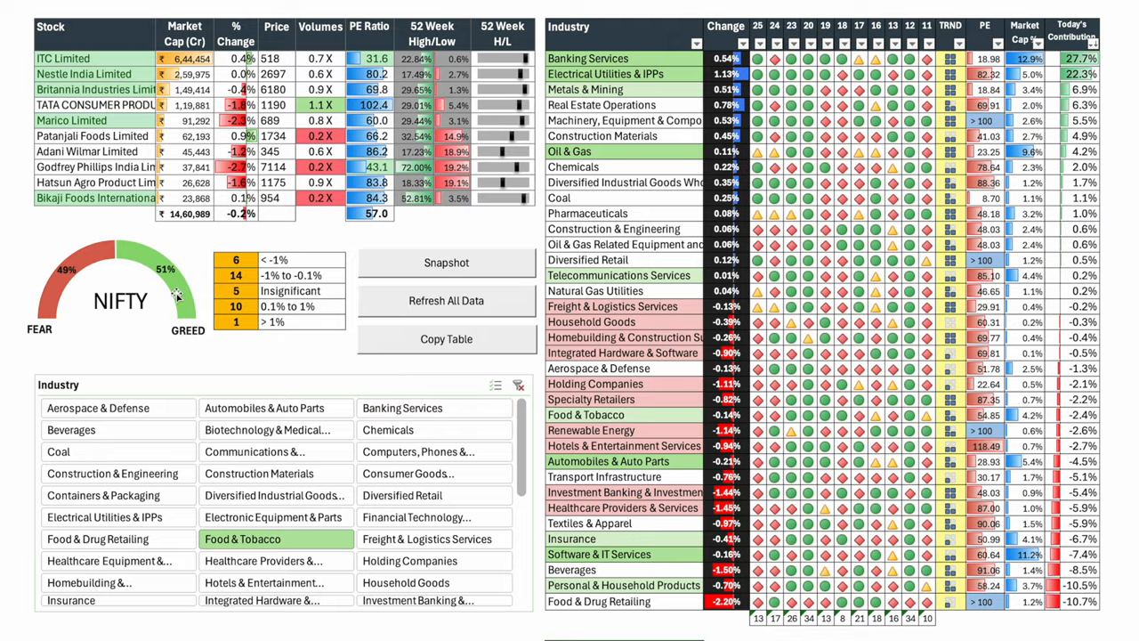
pyautogui.moveTo(171, 305)
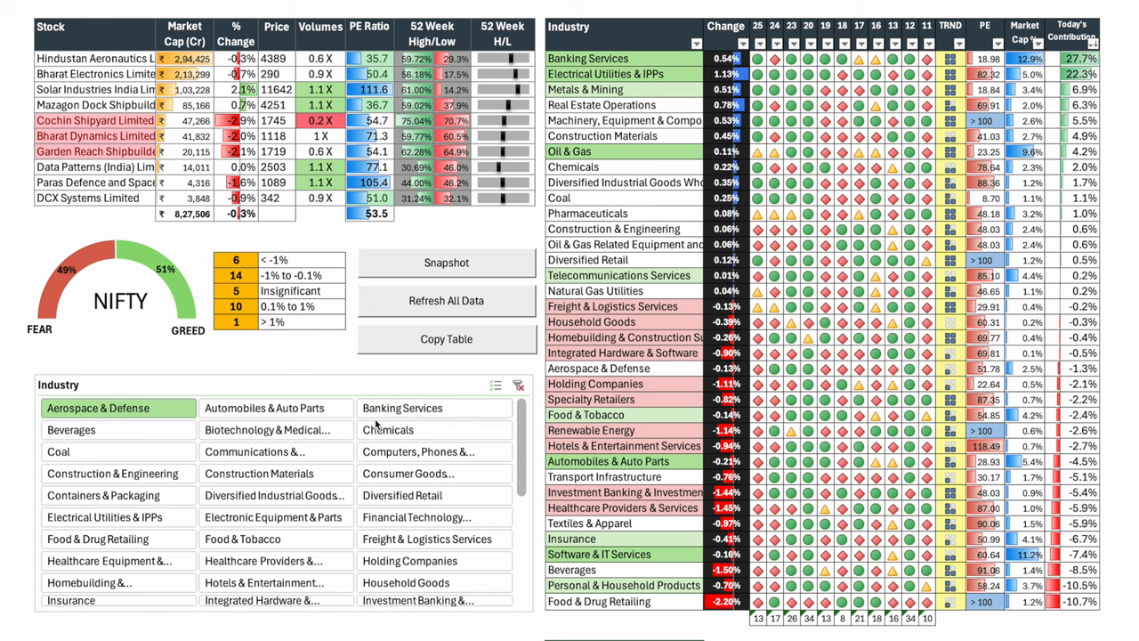
# Step: Filter the stock table through Automobiles, Beverages, Chemicals, Construction Materials, Diversified Retail, Financial Technology
pyautogui.click(264, 408)
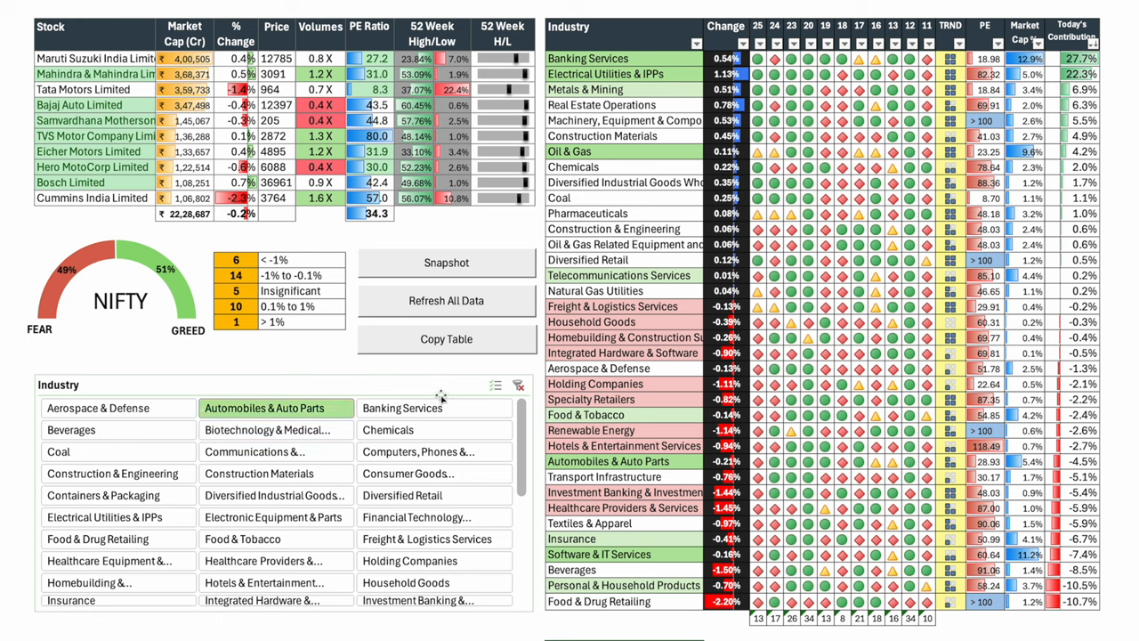
pyautogui.click(71, 430)
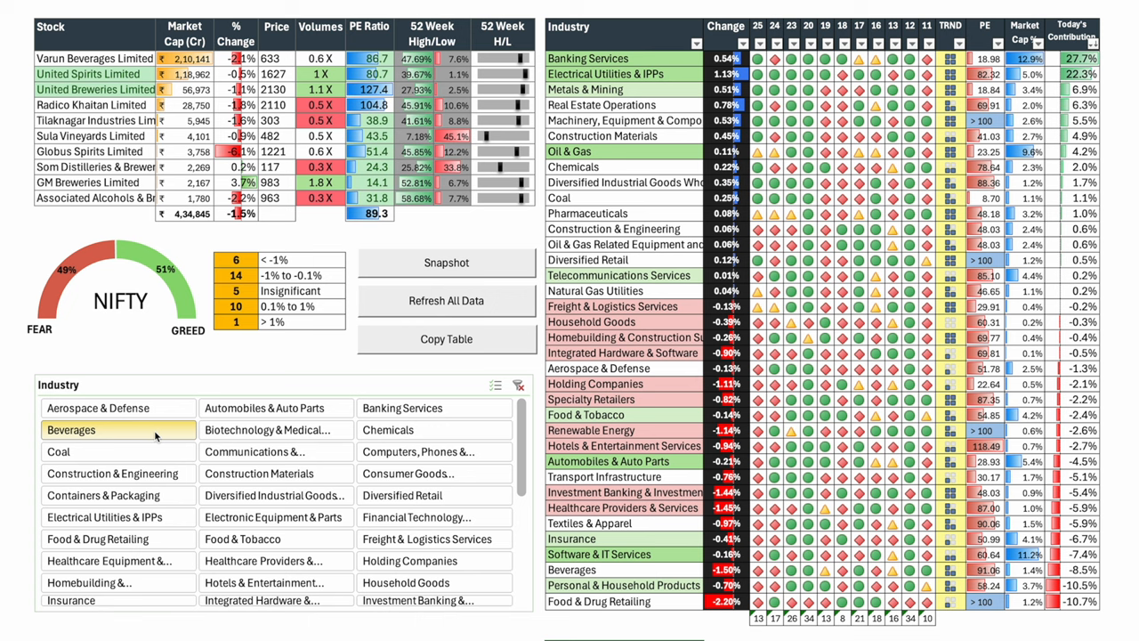
pyautogui.click(388, 429)
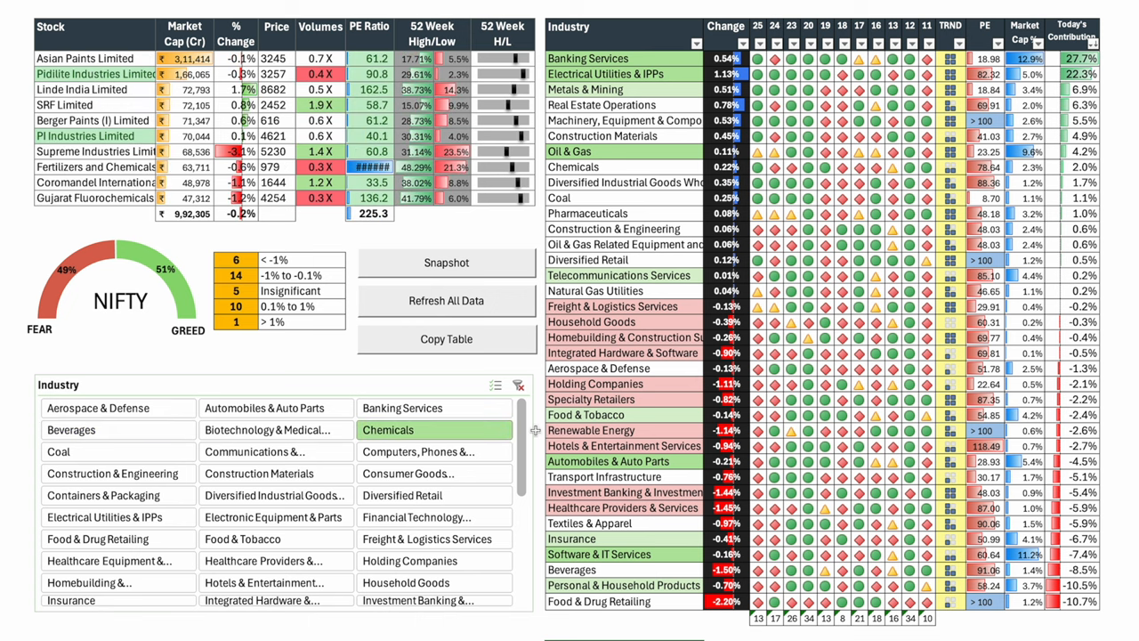
pyautogui.click(259, 472)
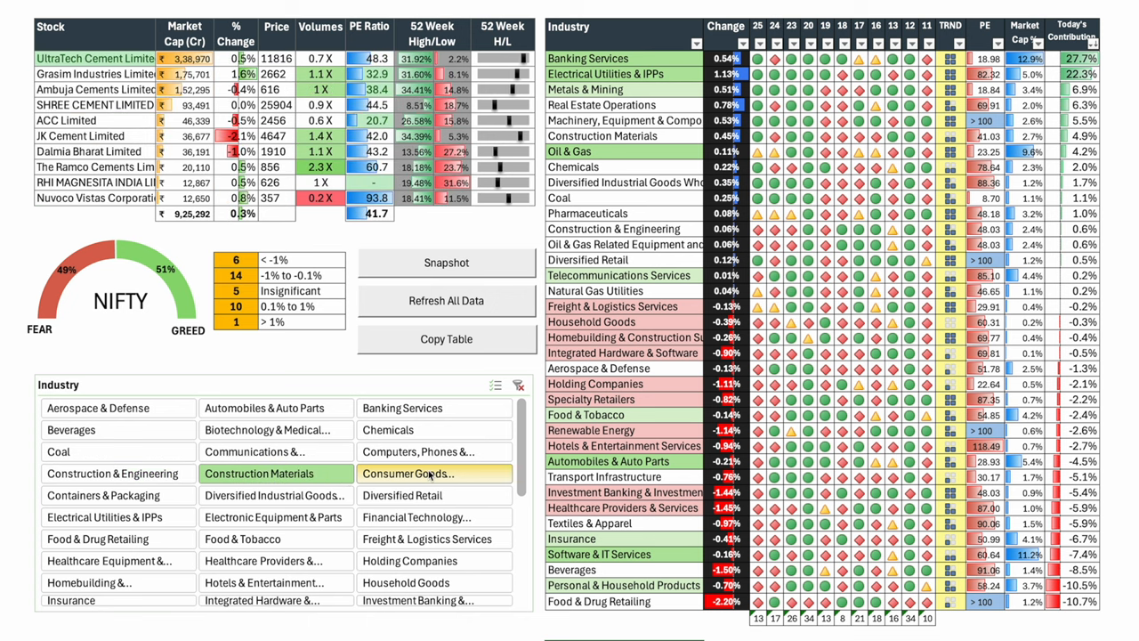
pyautogui.click(402, 495)
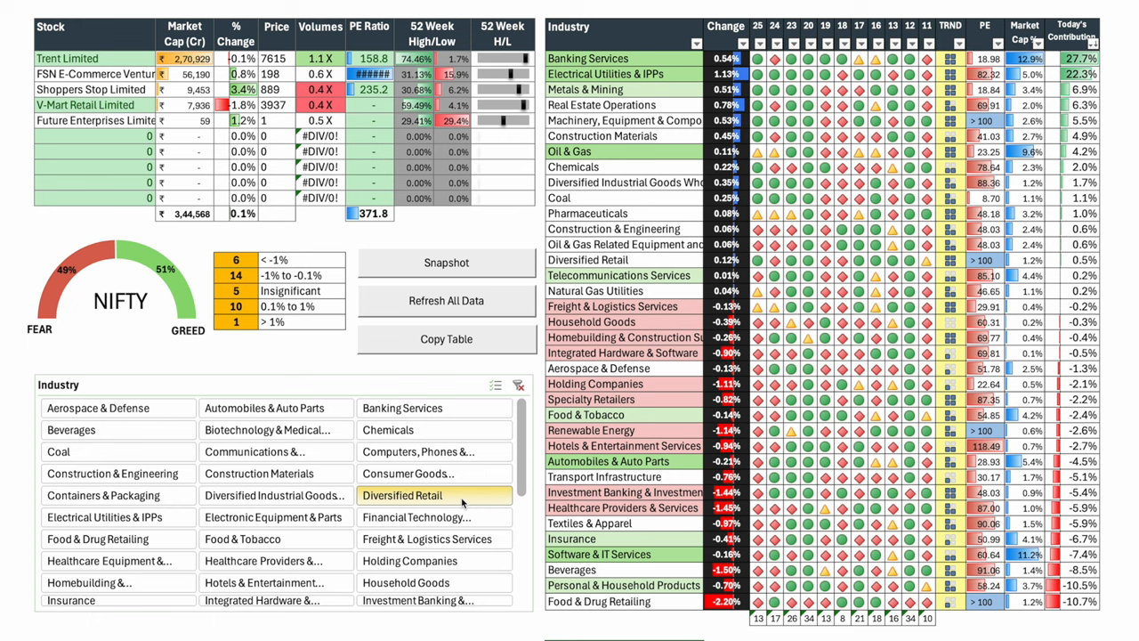
pyautogui.click(416, 517)
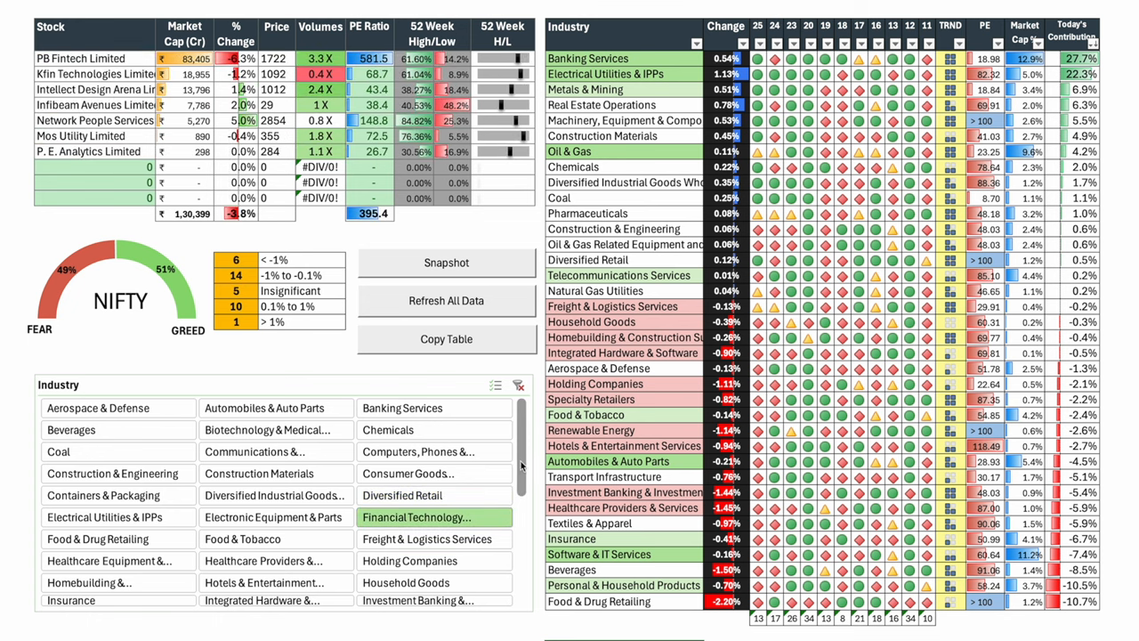
# Step: Filter through Hotels, Insurance, Investment Banking, Metals, Real Estate, Software, ending on Textiles & Apparel
pyautogui.scroll(-3)
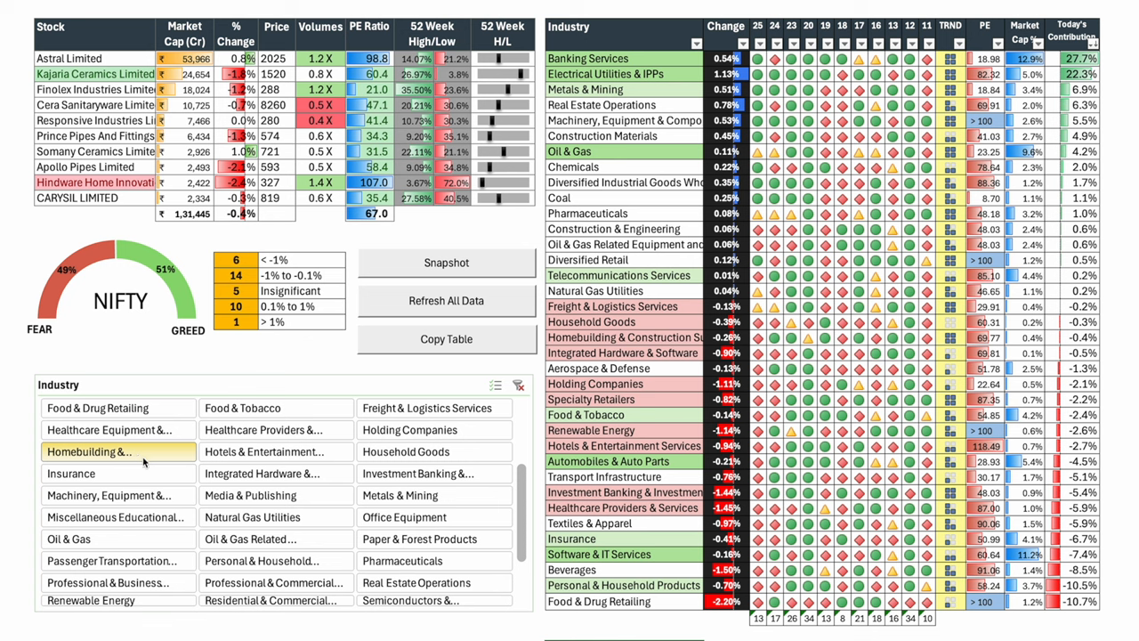
pyautogui.click(263, 451)
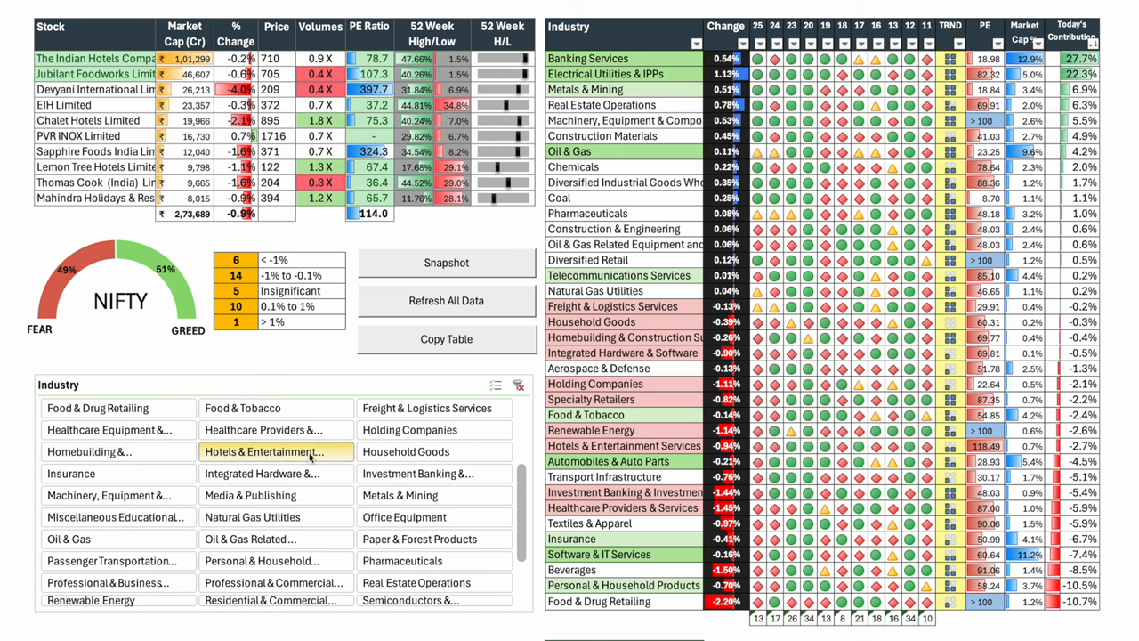
pyautogui.click(71, 472)
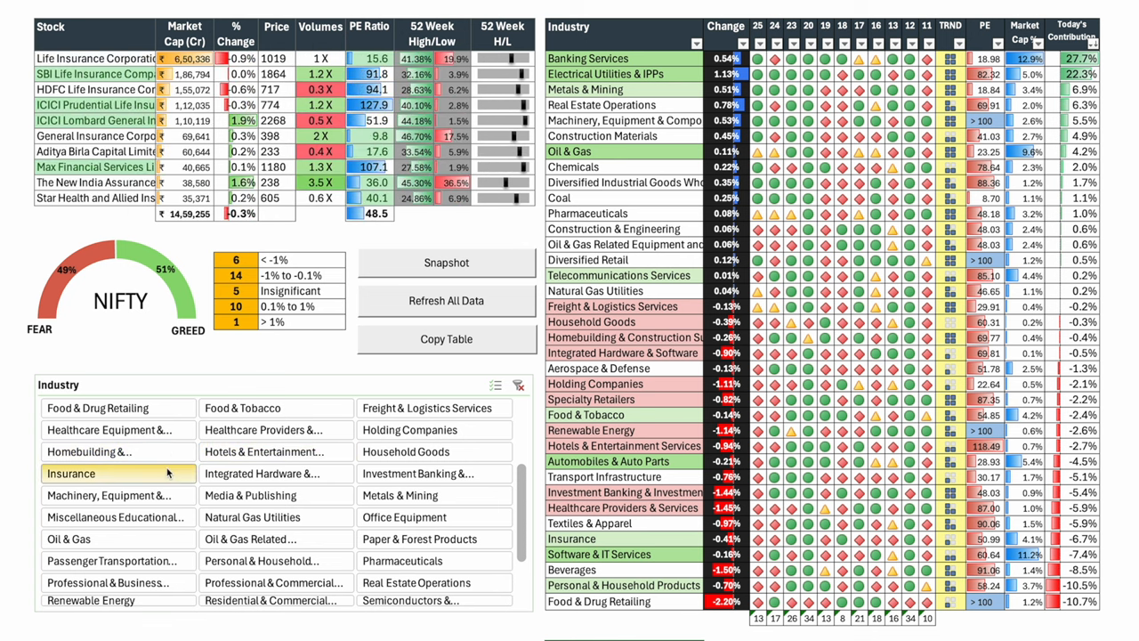
pyautogui.moveTo(294, 496)
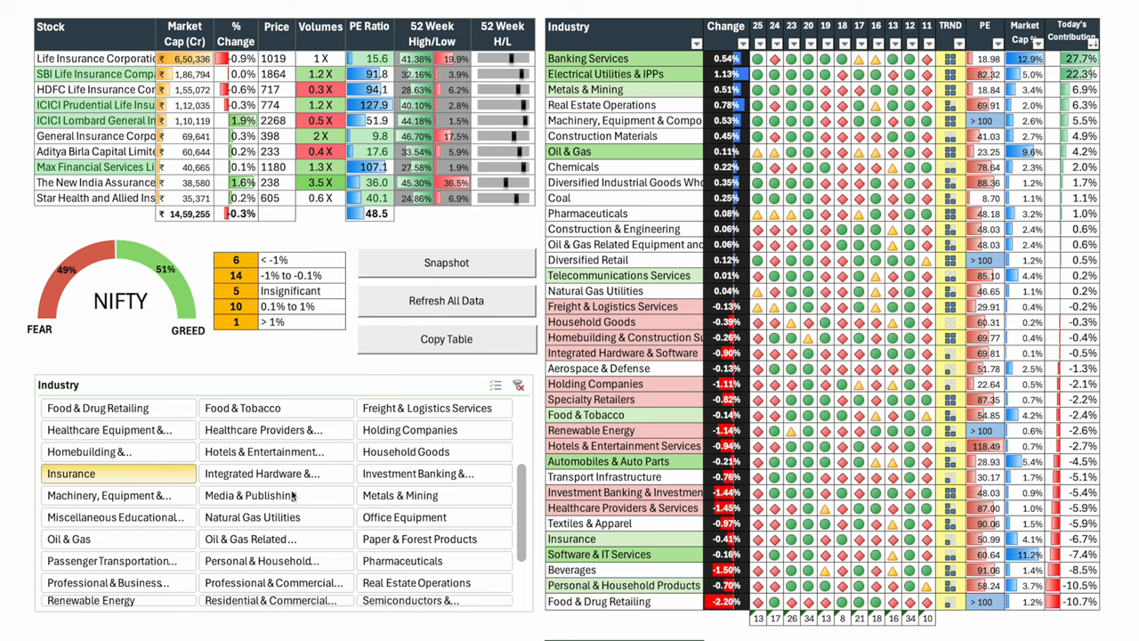
pyautogui.click(434, 473)
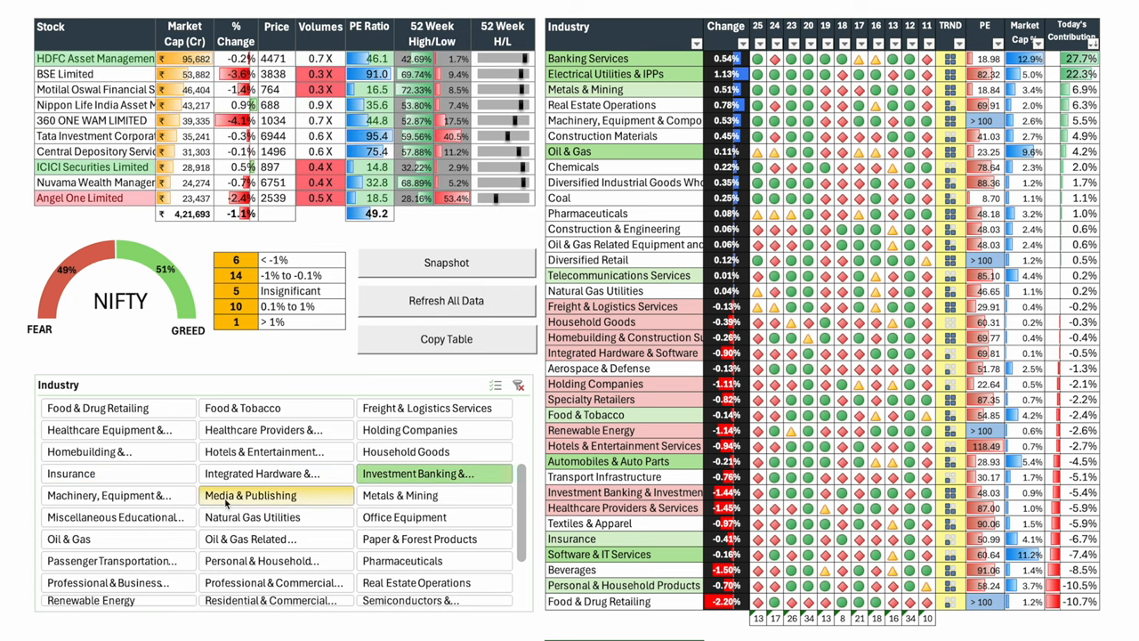
pyautogui.click(399, 495)
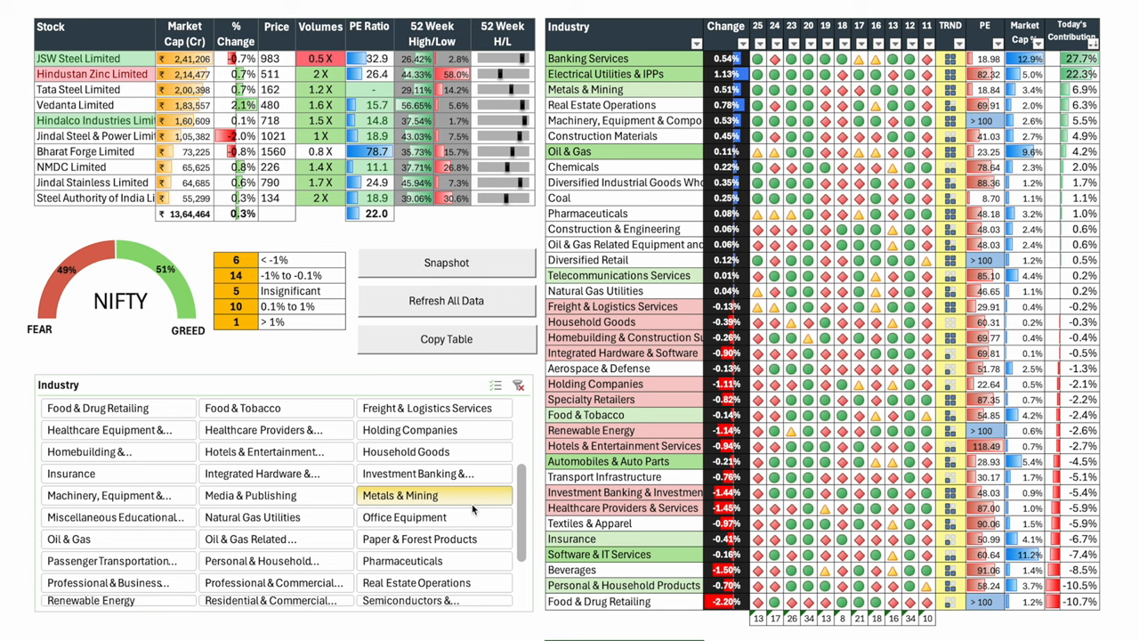
pyautogui.click(403, 517)
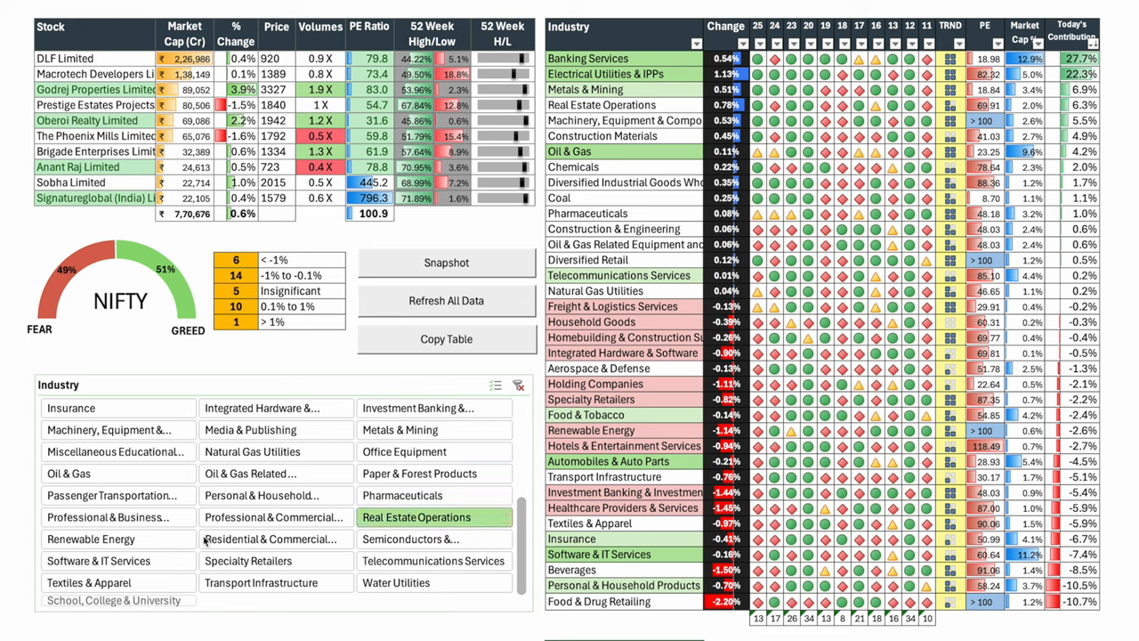
pyautogui.click(97, 561)
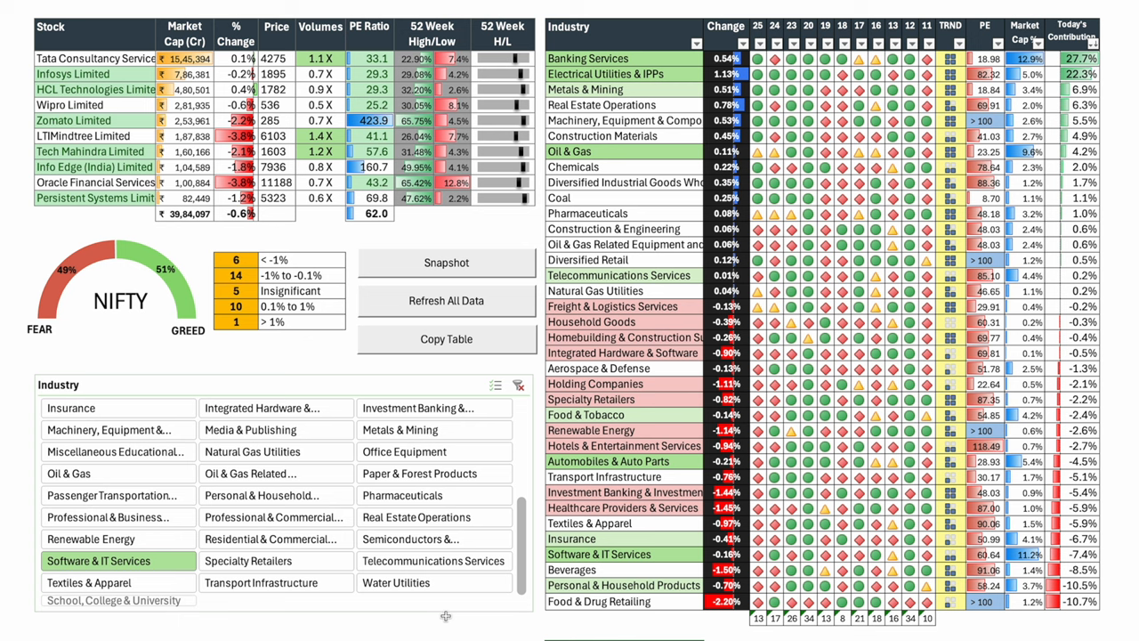
pyautogui.click(89, 582)
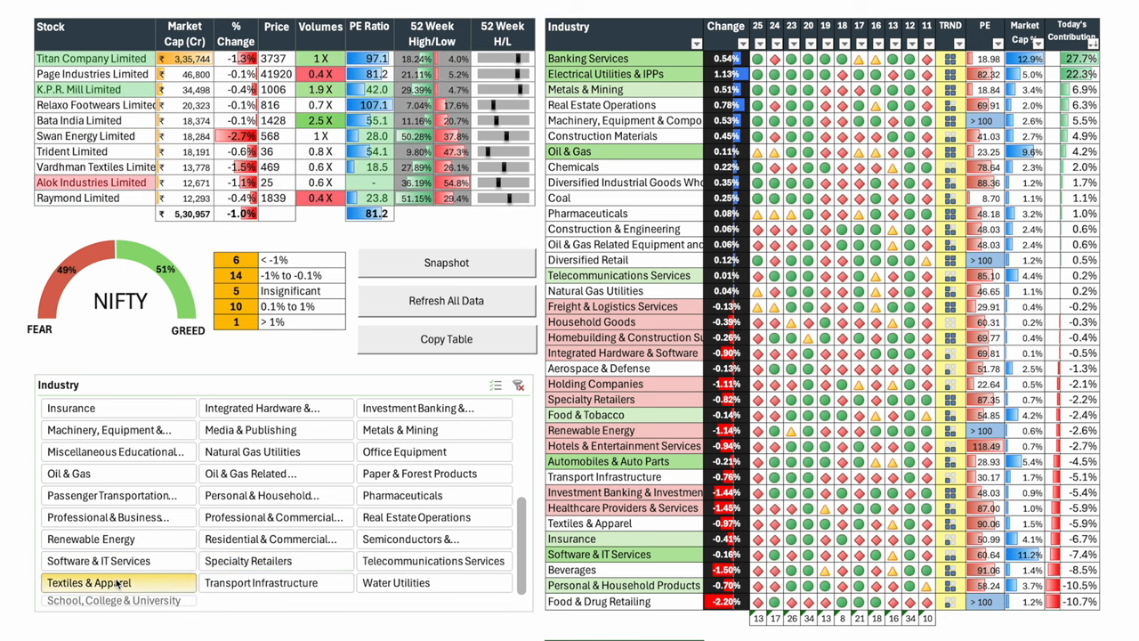
pyautogui.click(435, 561)
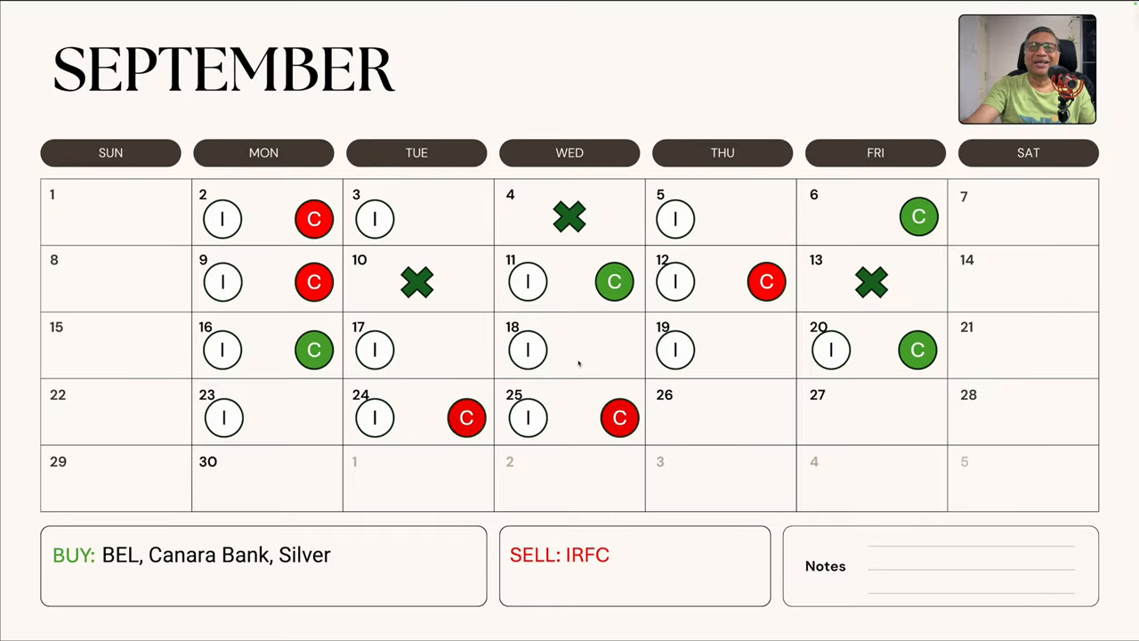
pyautogui.moveTo(243, 307)
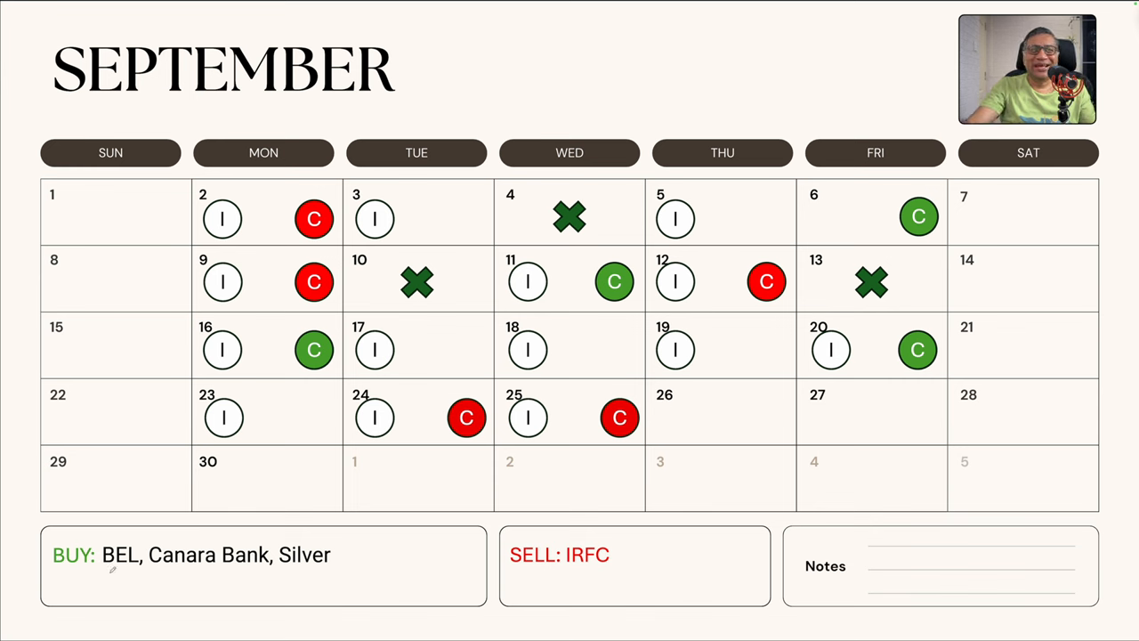
# Step: Underline BEL and Canara Bank in the buy list and draw arrows at Canara Bank and Silver
pyautogui.moveTo(100, 578); pyautogui.dragTo(151, 574)
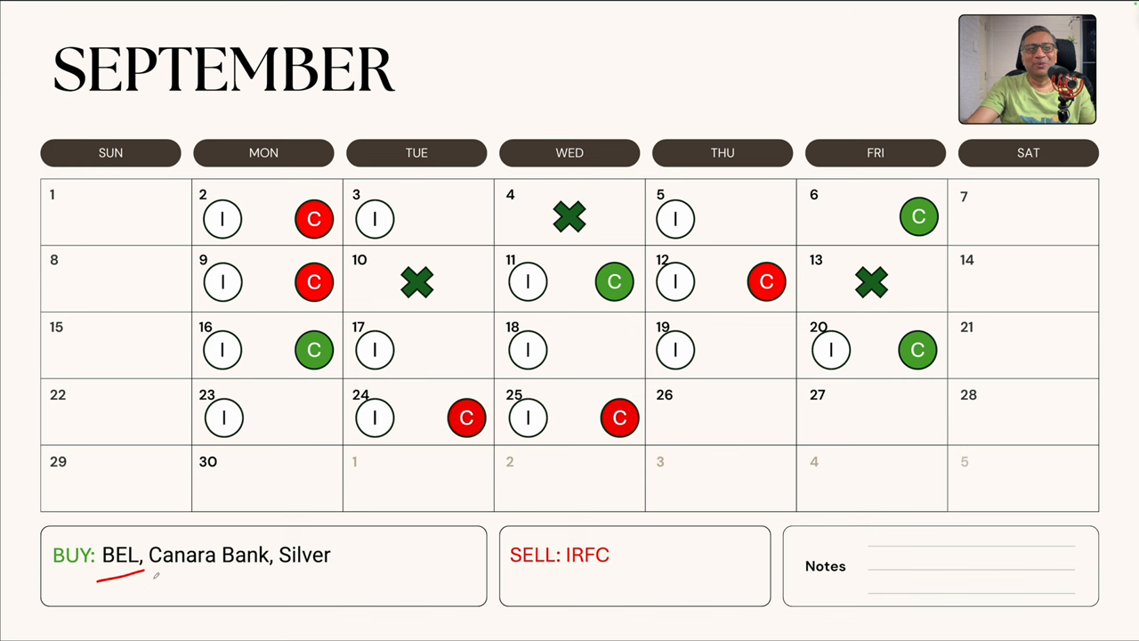
pyautogui.moveTo(94, 583); pyautogui.dragTo(272, 571)
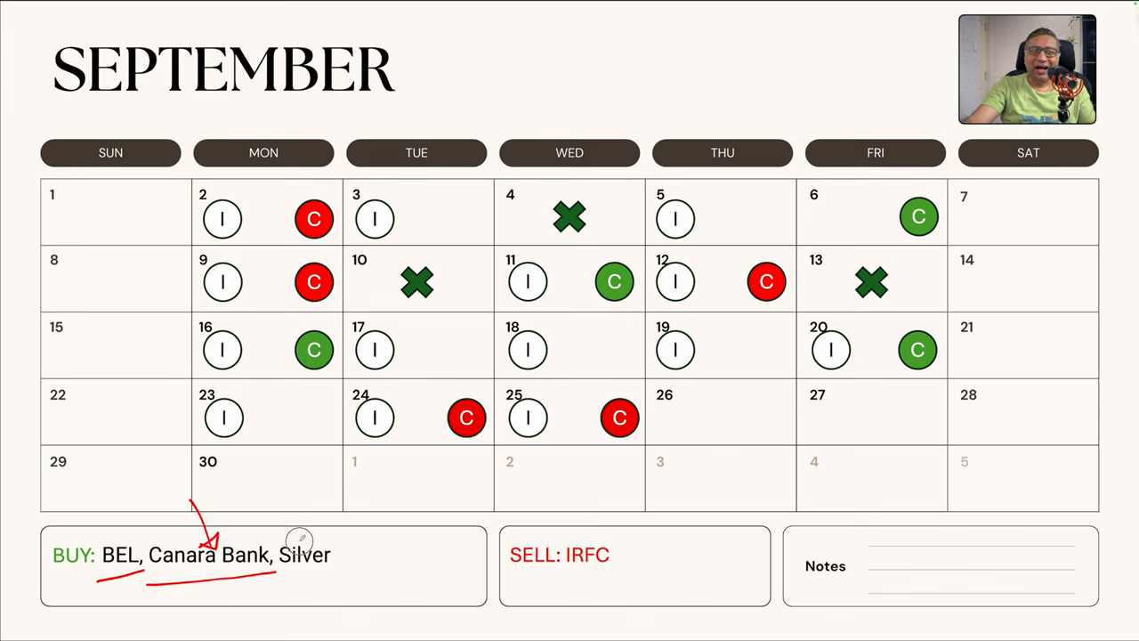
pyautogui.moveTo(293, 543); pyautogui.dragTo(329, 534)
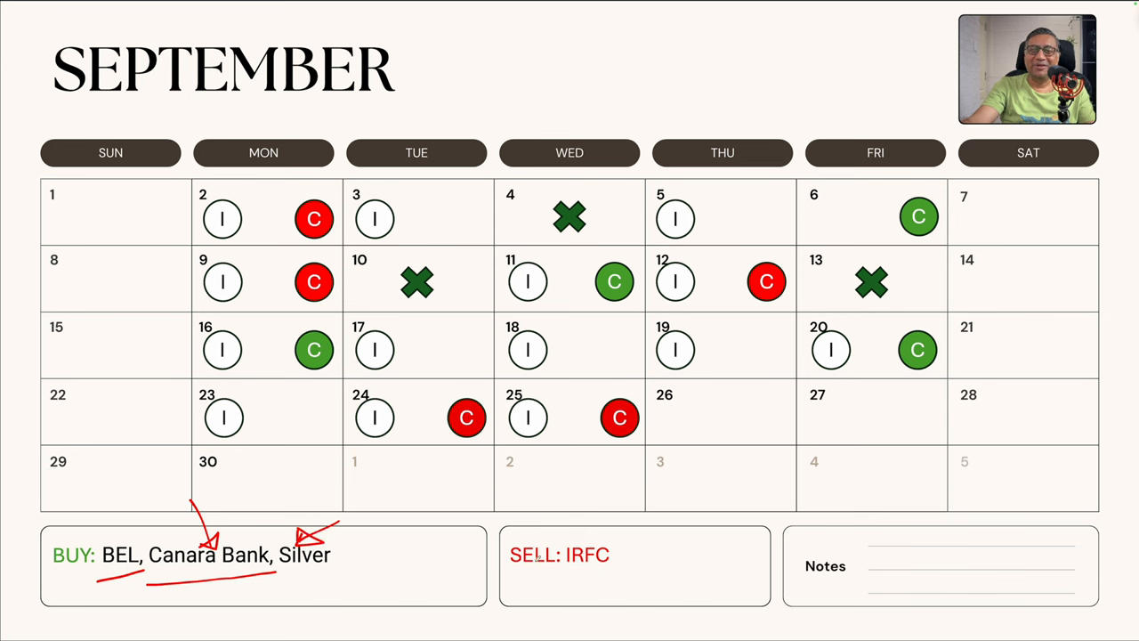
pyautogui.moveTo(687, 535)
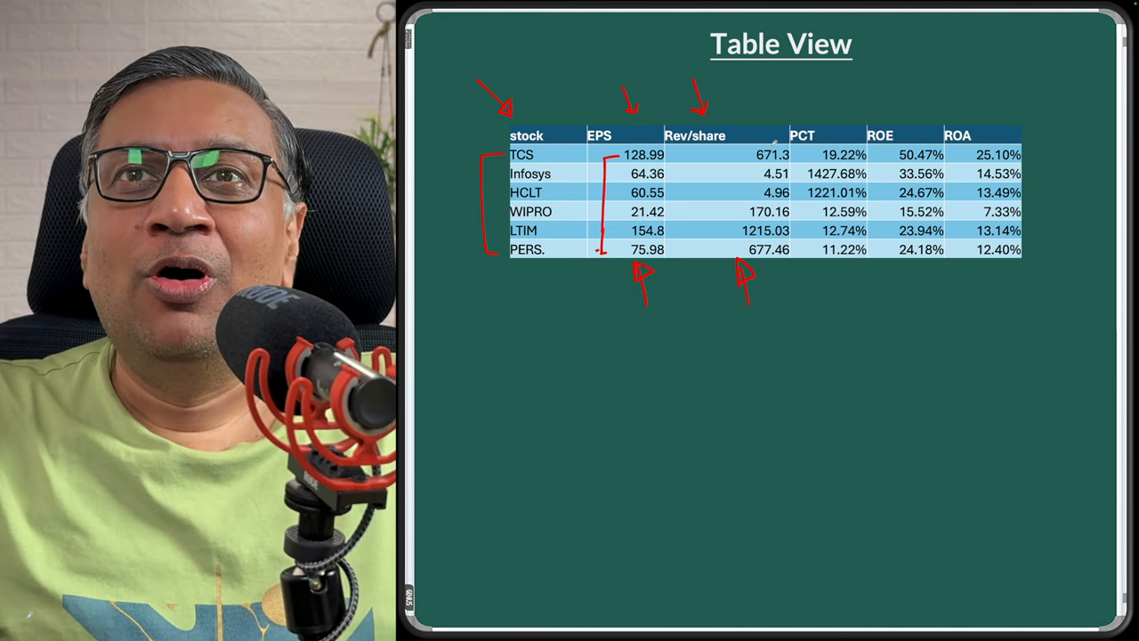
# Step: Circle TCS's 671.3 and 19.22%, bracket Infosys/HCLT percentages, and circle 2024 EPS 57.99
pyautogui.moveTo(751, 165); pyautogui.dragTo(791, 169)
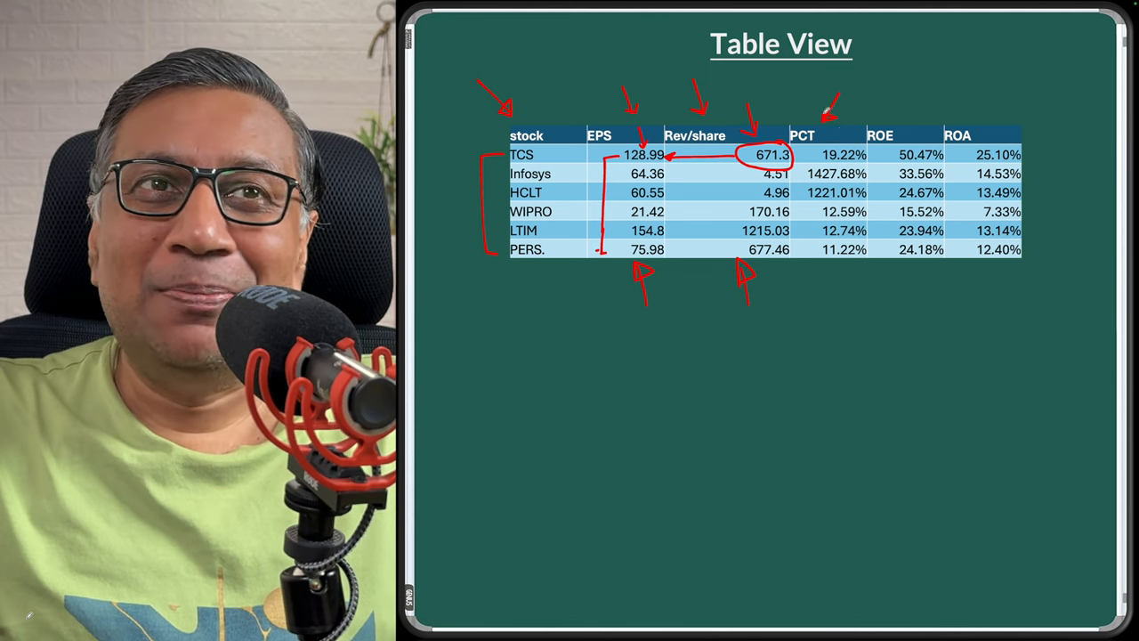
pyautogui.moveTo(818, 156); pyautogui.dragTo(867, 156)
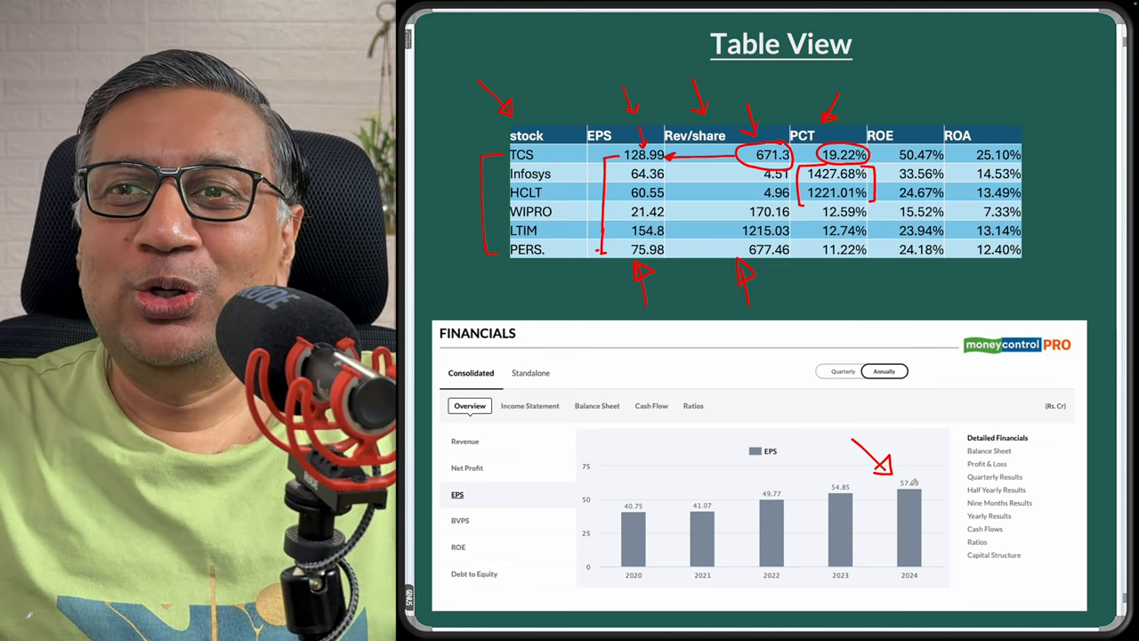
pyautogui.moveTo(894, 480); pyautogui.dragTo(930, 493)
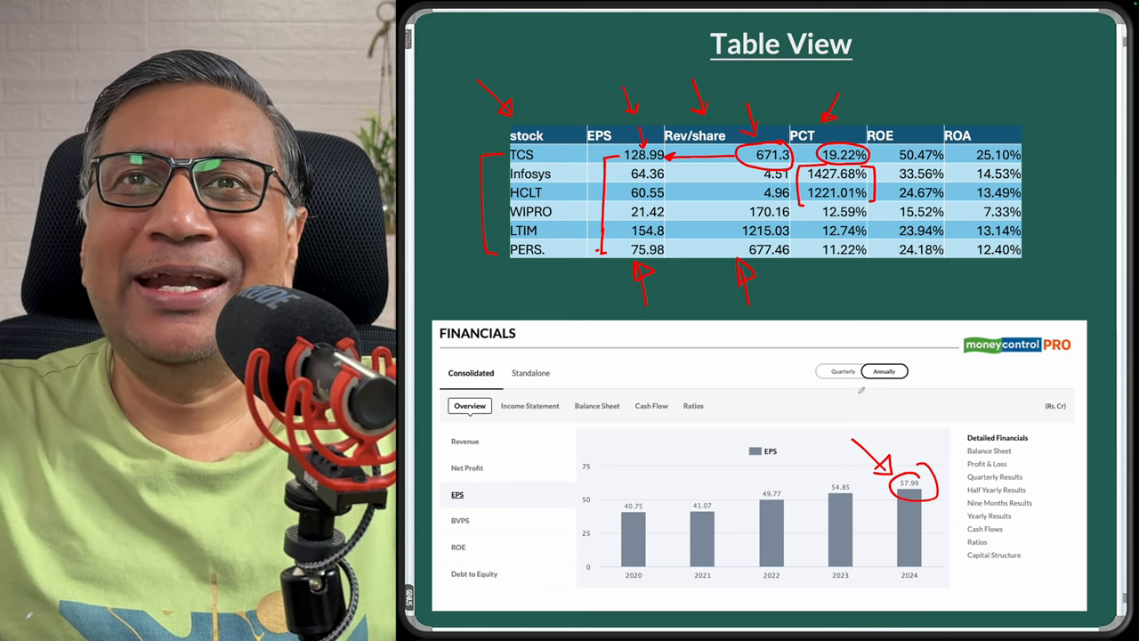